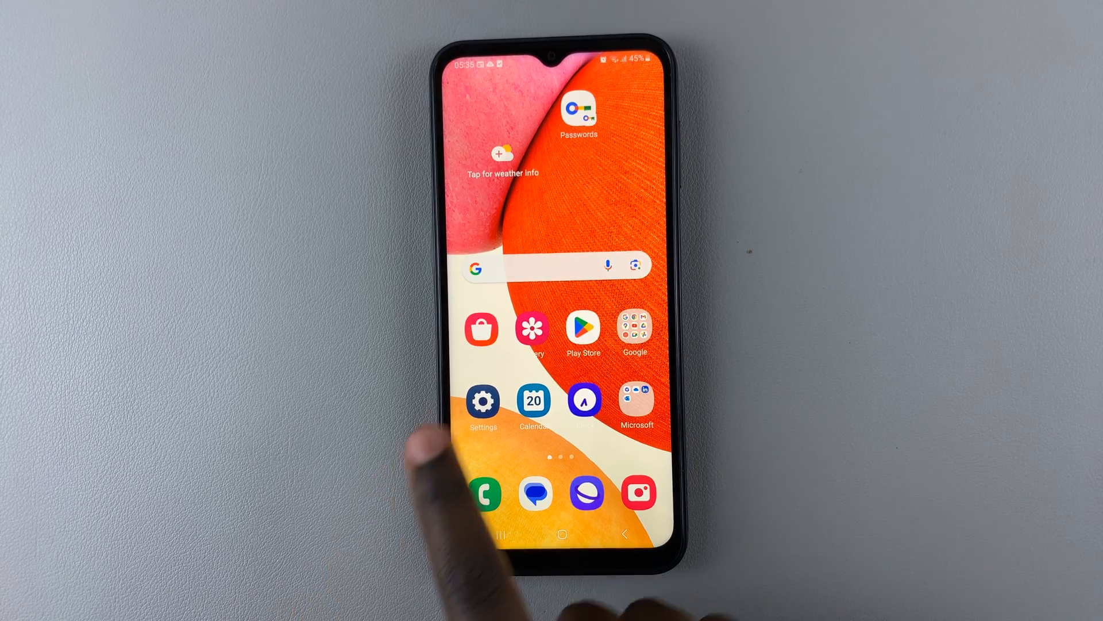
Turn Sleep mode on now from Settings > Modes and Routines, making the display grayscale
{"action": "left_click", "coordinate": [482, 400]}
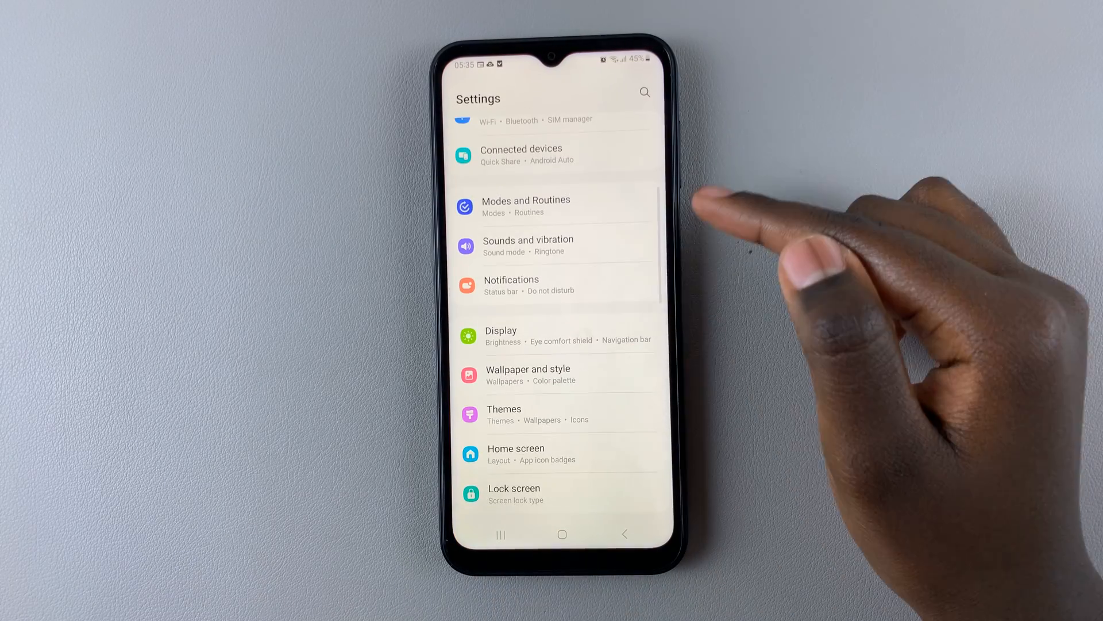
{"action": "left_click", "coordinate": [552, 205]}
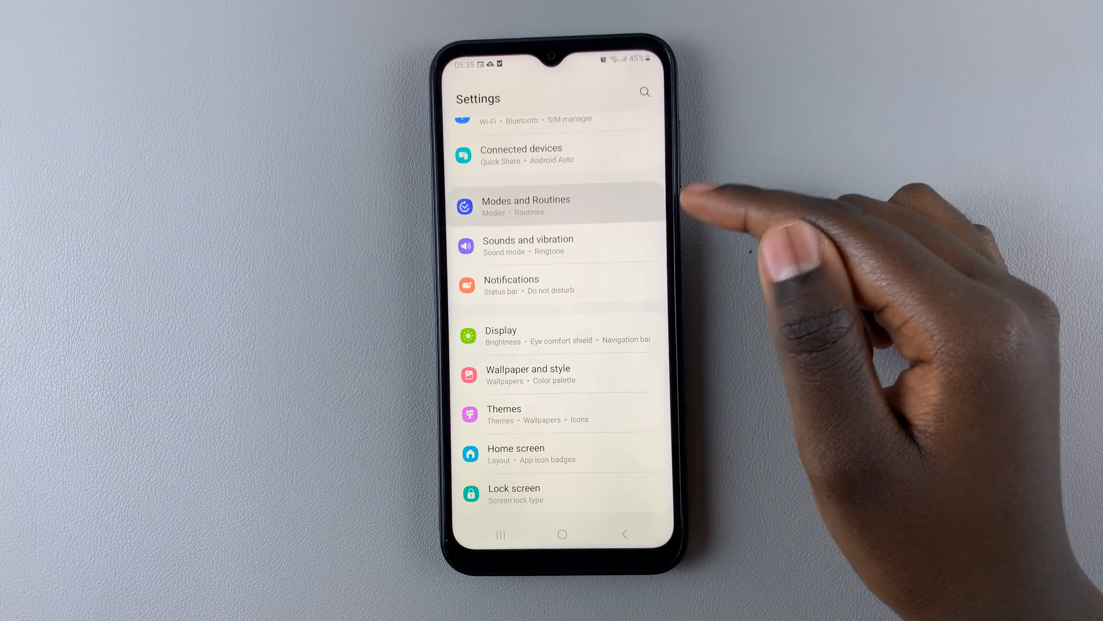
{"action": "left_click", "coordinate": [554, 206]}
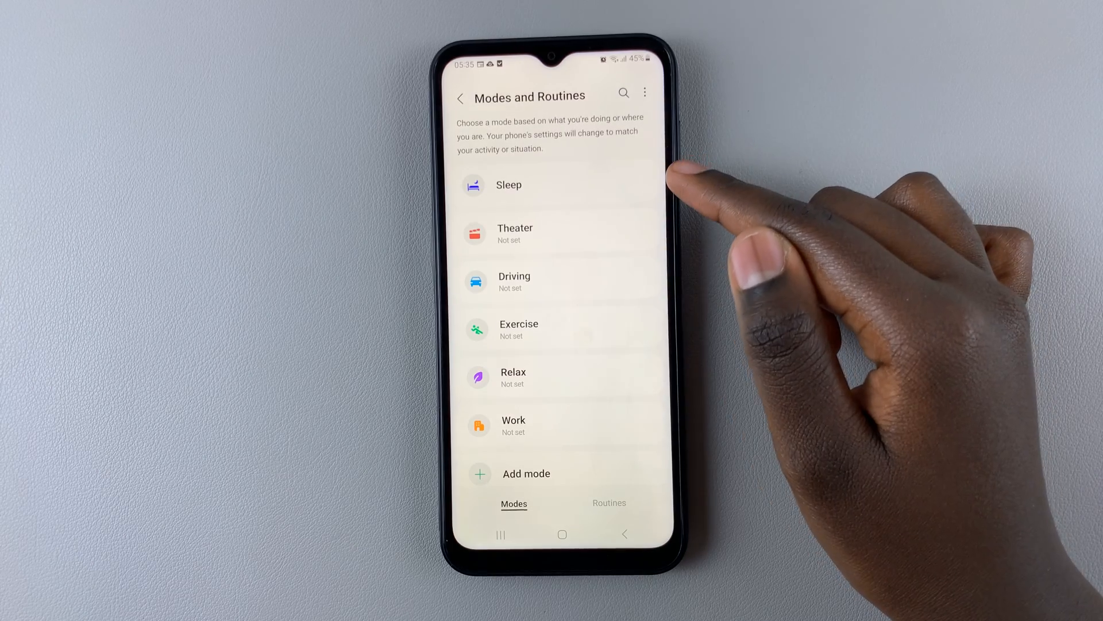
{"action": "left_click", "coordinate": [508, 185]}
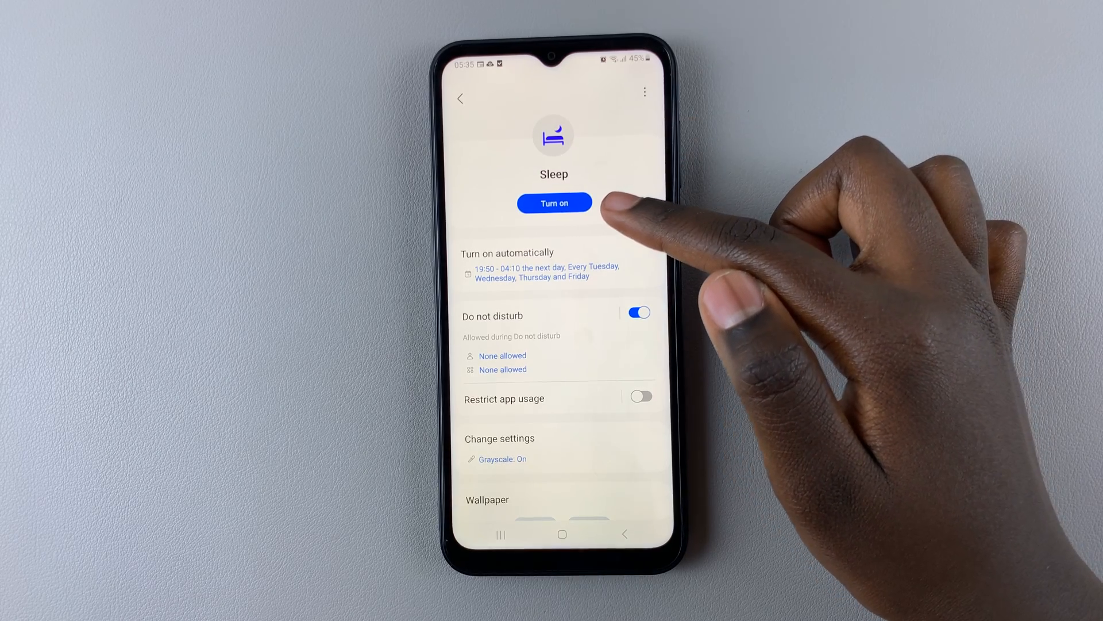
{"action": "left_click", "coordinate": [554, 202]}
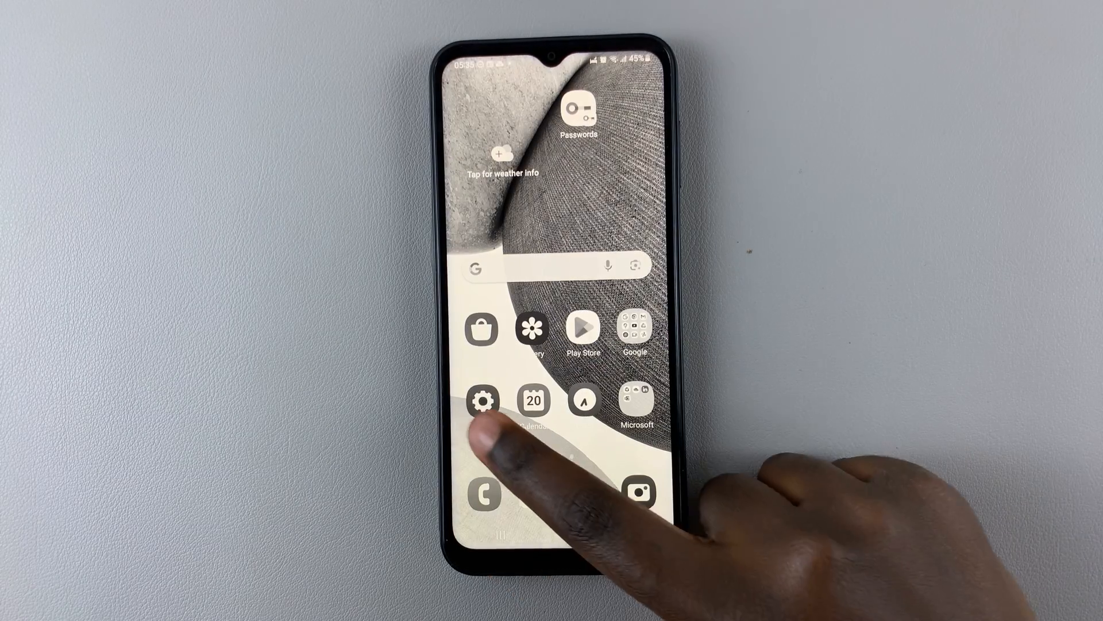
Turn the active Sleep mode off from Modes and Routines, restoring full colour
{"action": "left_click", "coordinate": [483, 401]}
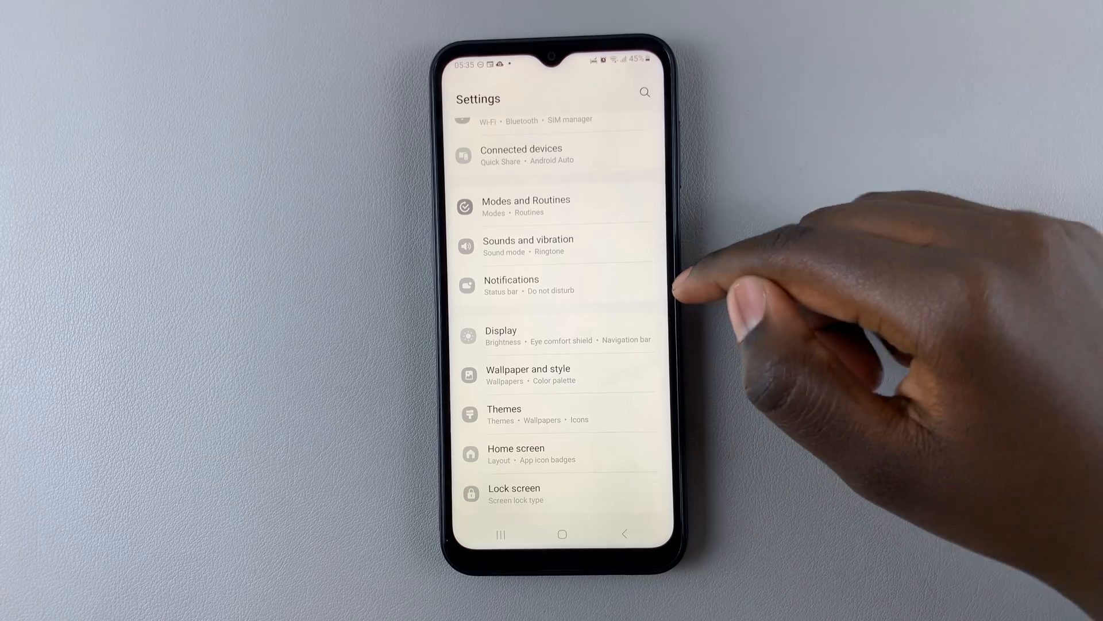
{"action": "left_click", "coordinate": [524, 206]}
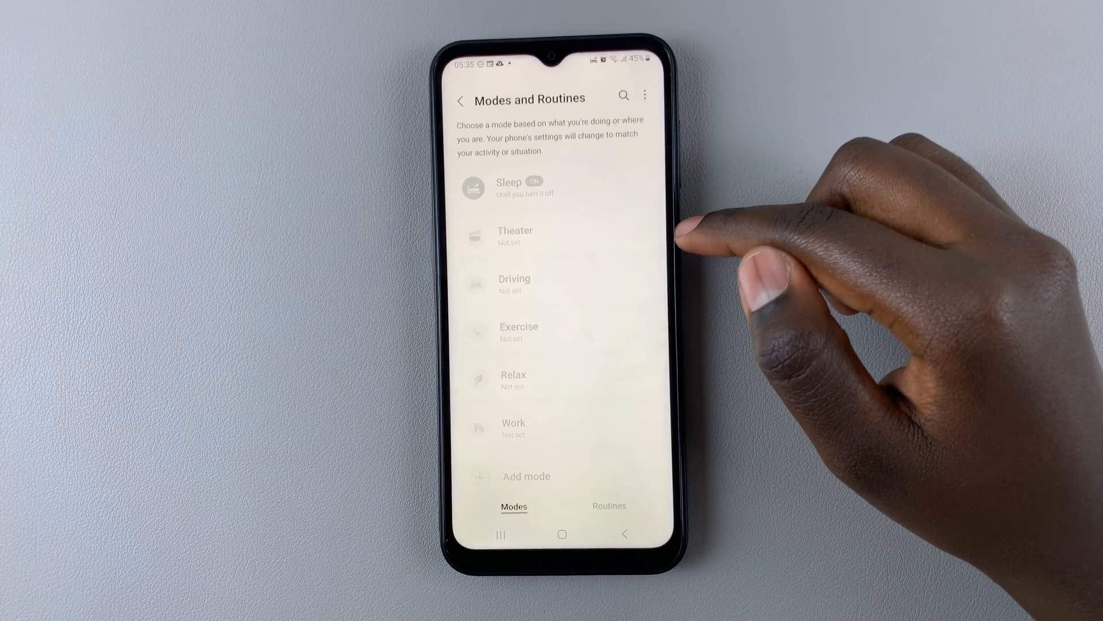
{"action": "left_click", "coordinate": [508, 188]}
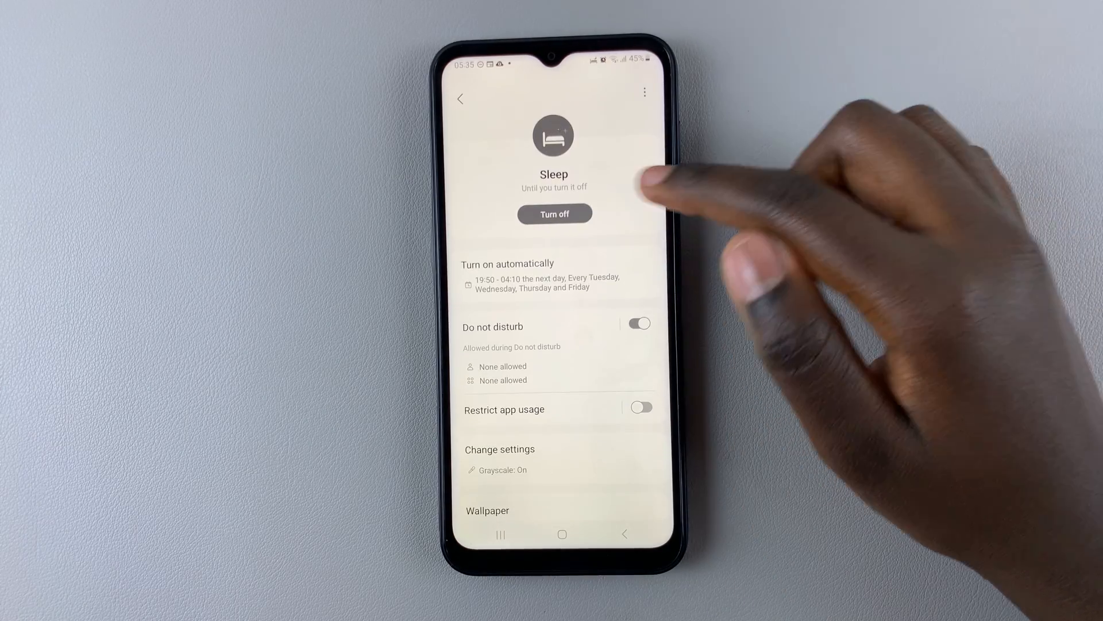
{"action": "left_click", "coordinate": [554, 213]}
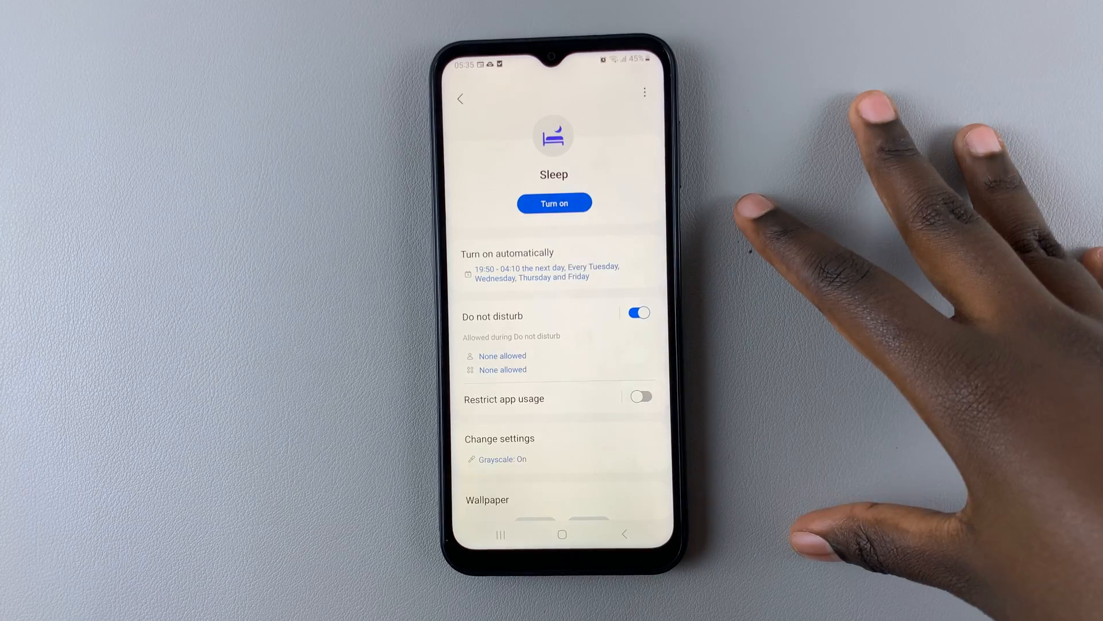
{"action": "mouse_move", "coordinate": [633, 232]}
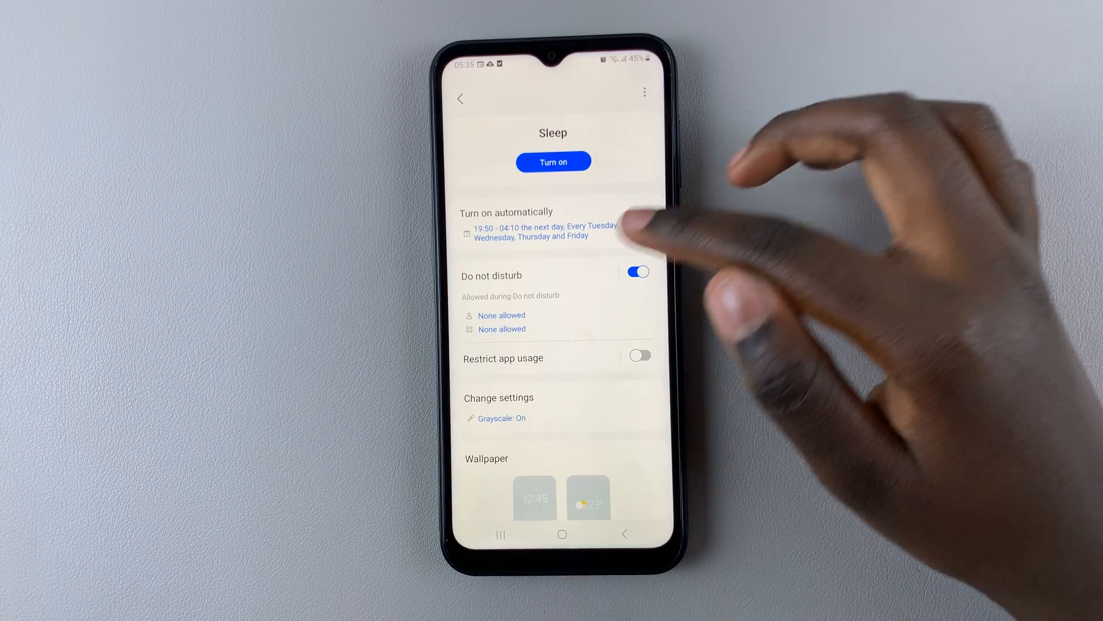
Open the 19:50–04:10 automatic condition and answer the wake-up alarm prompt to reach Sleep schedule
{"action": "left_click", "coordinate": [552, 230]}
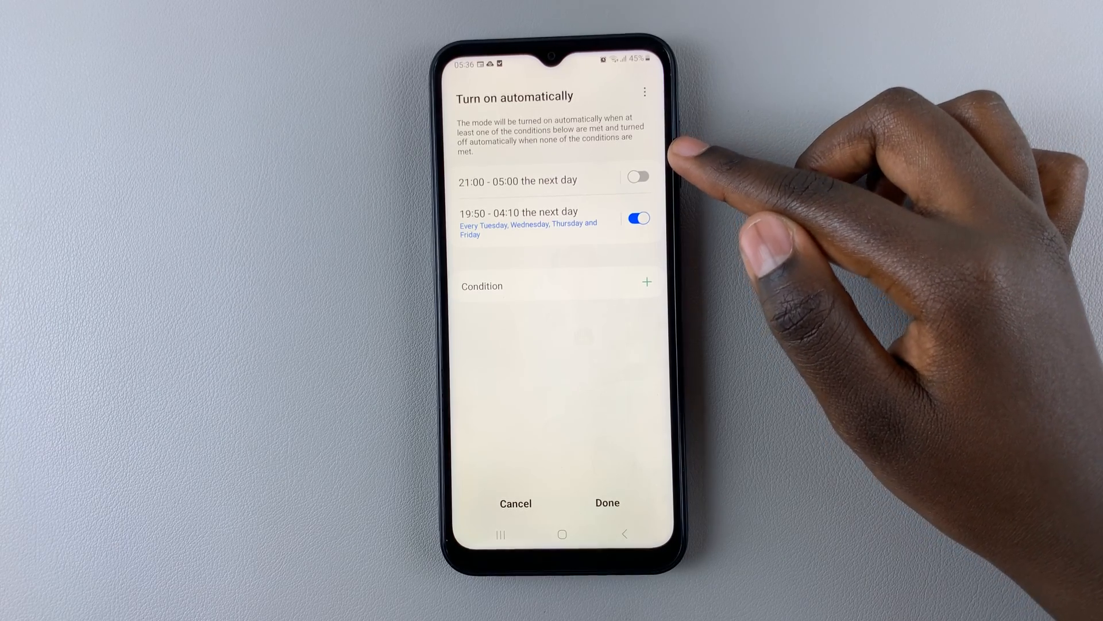
{"action": "left_click", "coordinate": [636, 218]}
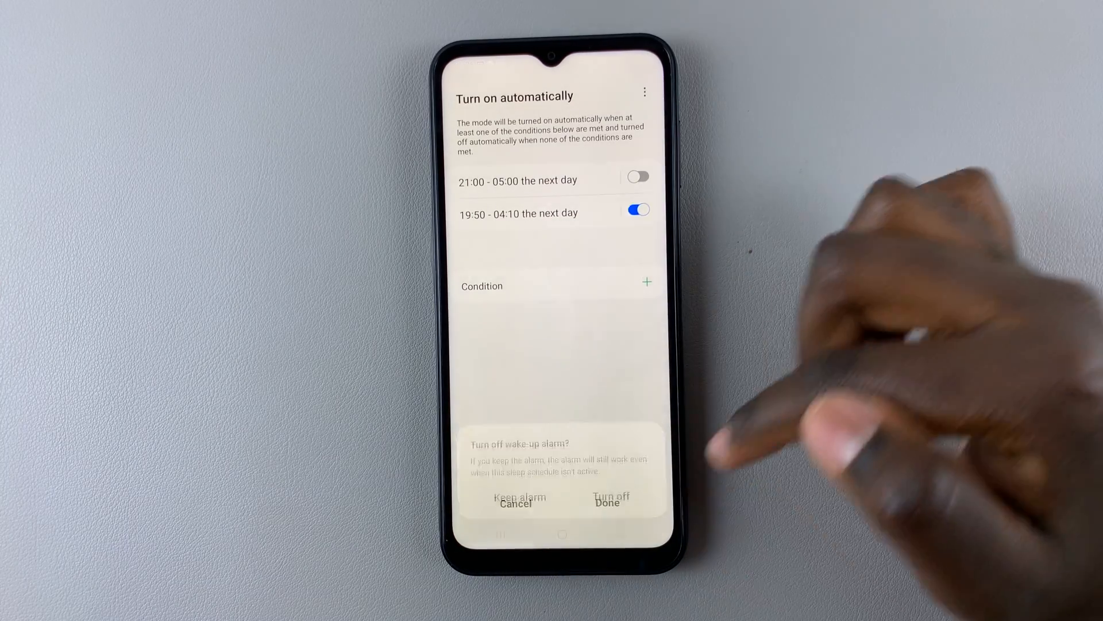
{"action": "left_click", "coordinate": [607, 498]}
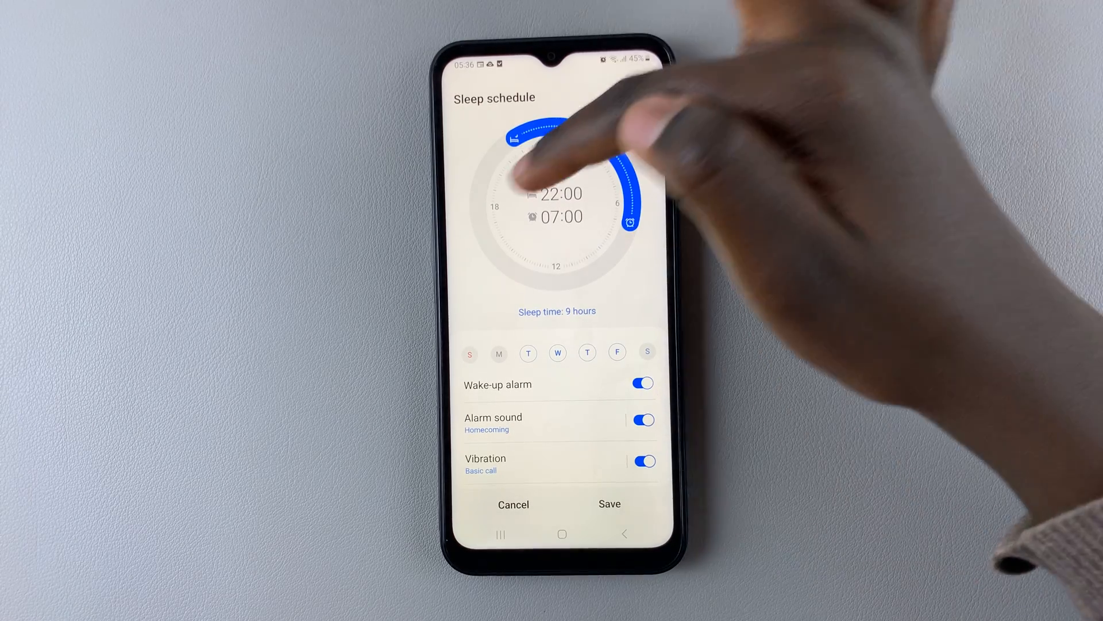
Drag bedtime to 21:30 with a 07:00 wake-up, giving 9 hours 30 minutes
{"action": "left_click_drag", "start_coordinate": [517, 134], "coordinate": [595, 137]}
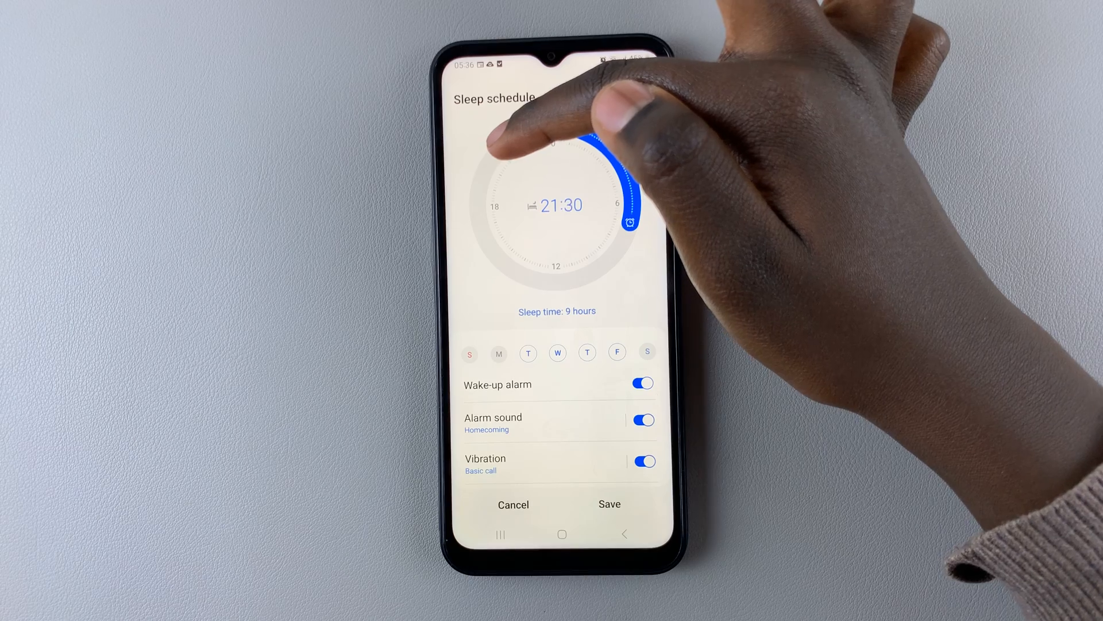
{"action": "left_click_drag", "start_coordinate": [637, 222], "coordinate": [630, 225]}
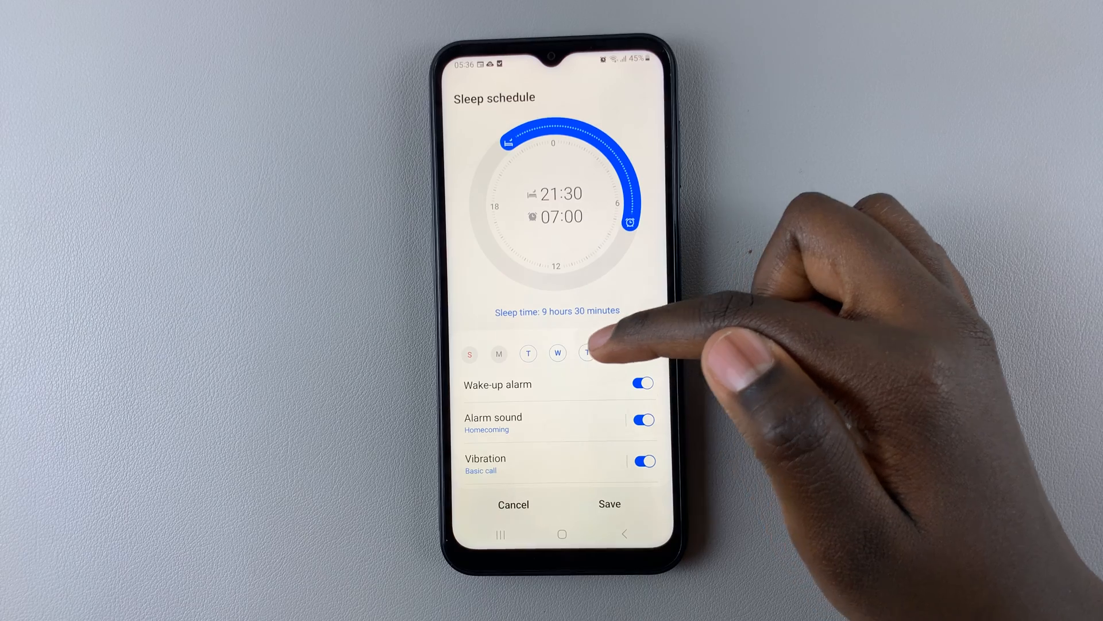
{"action": "scroll", "scroll_direction": "down", "scroll_amount": 3}
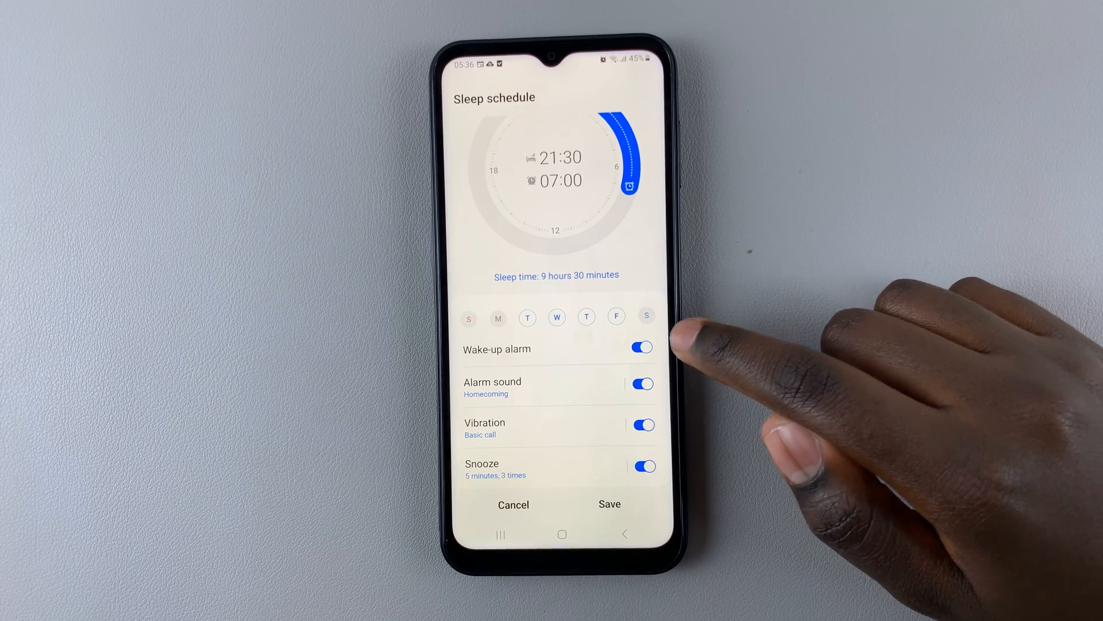
Enable the wake-up alarm and bring up its alarm sound choices
{"action": "left_click", "coordinate": [639, 347]}
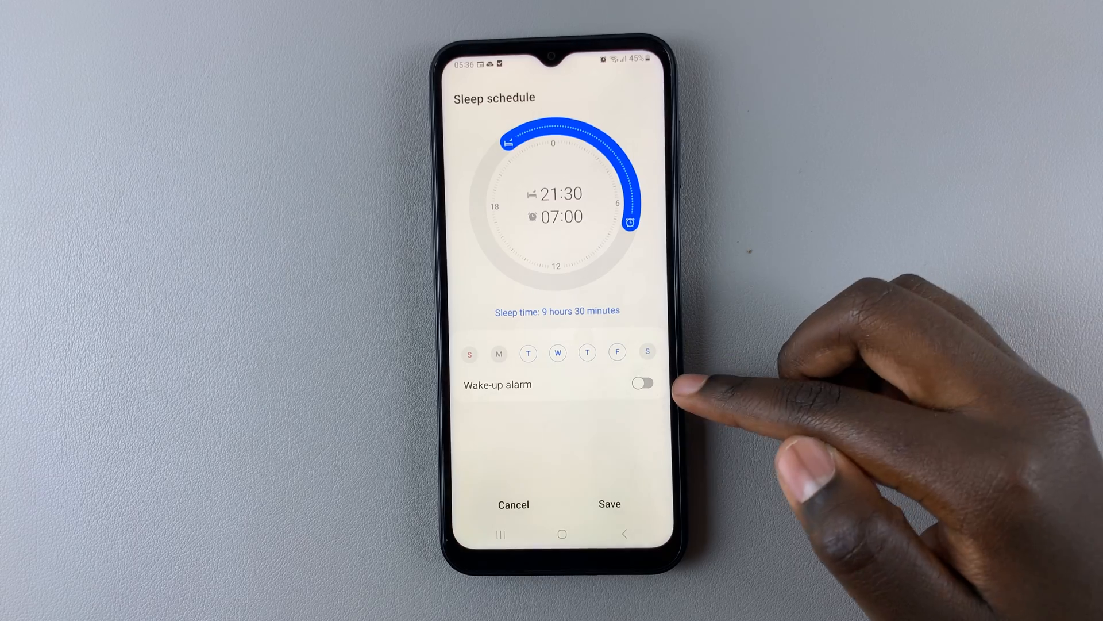
{"action": "left_click", "coordinate": [640, 383]}
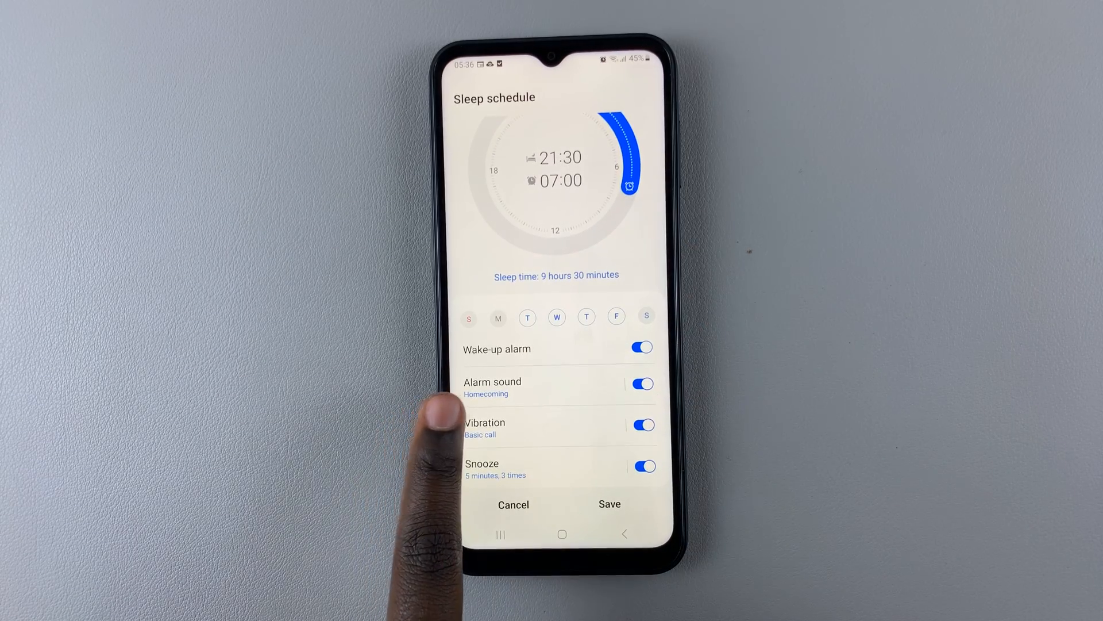
{"action": "left_click", "coordinate": [492, 387]}
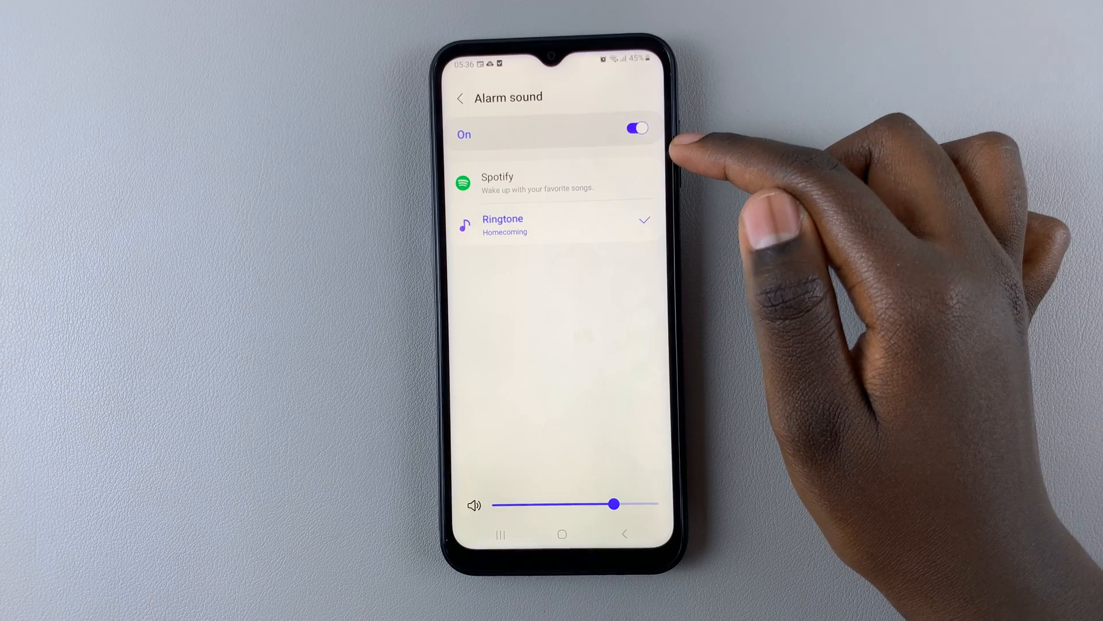
Choose Spotify as the alarm sound source and search for the song
{"action": "left_click", "coordinate": [498, 182]}
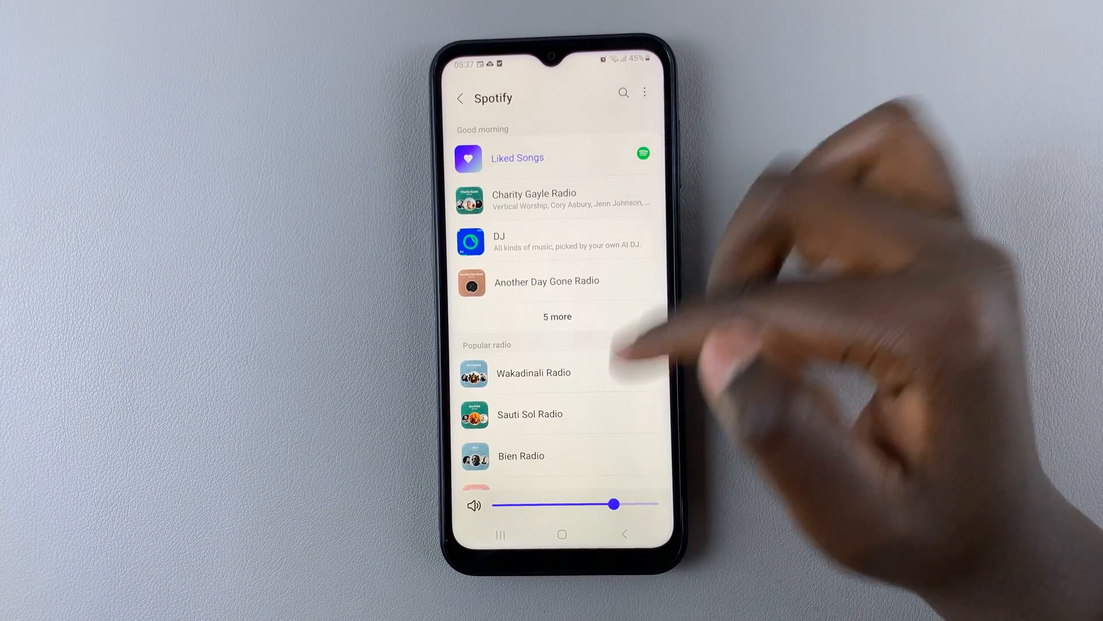
{"action": "left_click", "coordinate": [623, 92]}
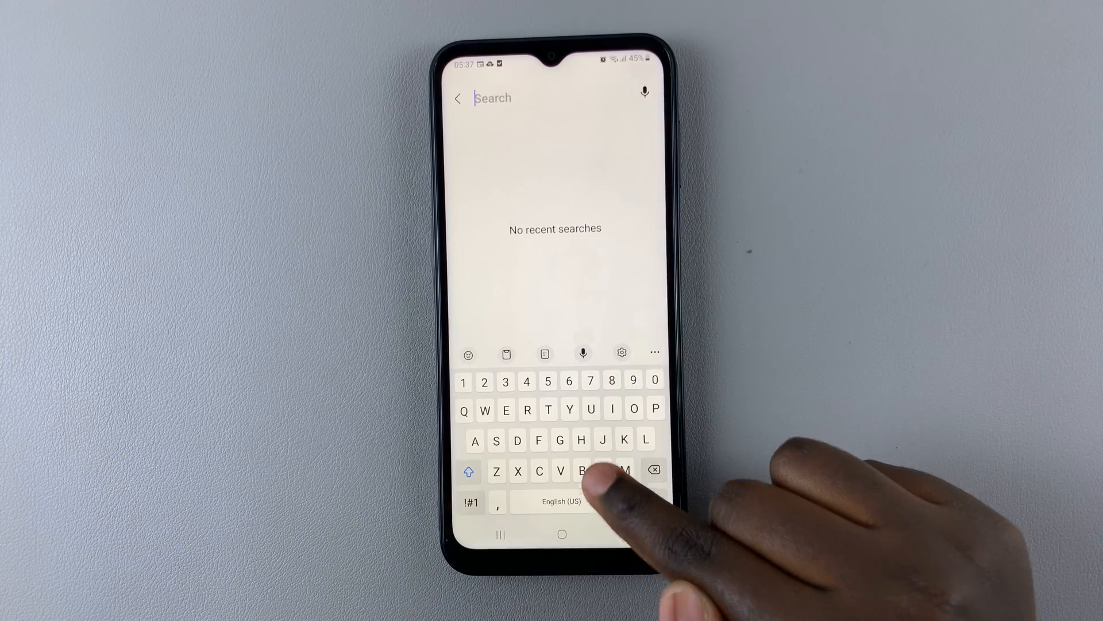
{"action": "type", "text": "Nf"}
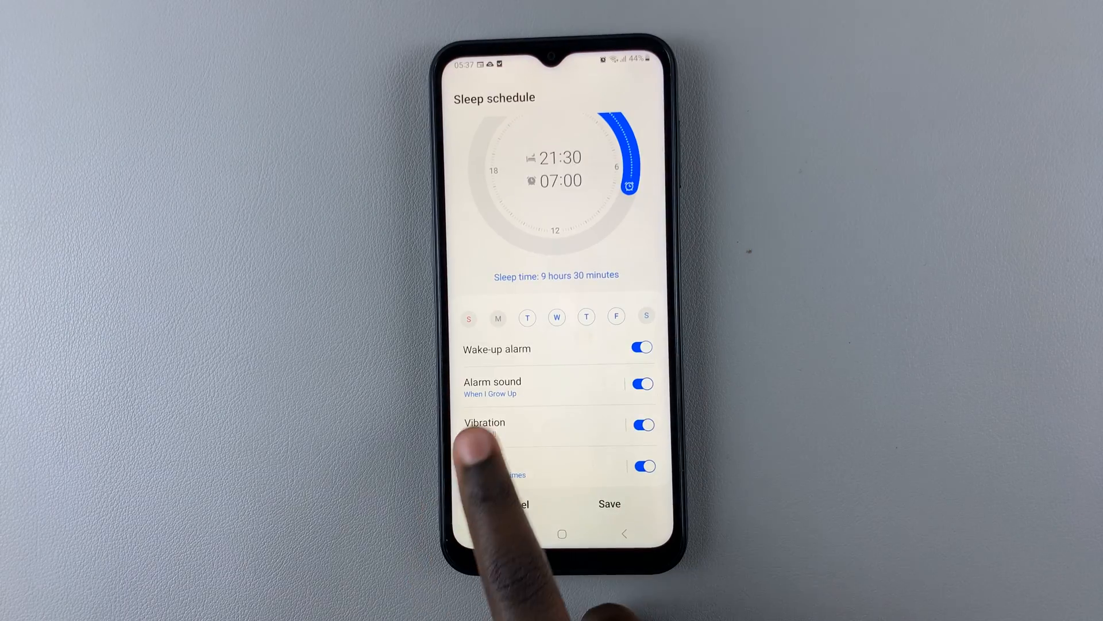
Set the wake-up vibration pattern to Waltz and return to the sleep schedule
{"action": "left_click", "coordinate": [484, 422]}
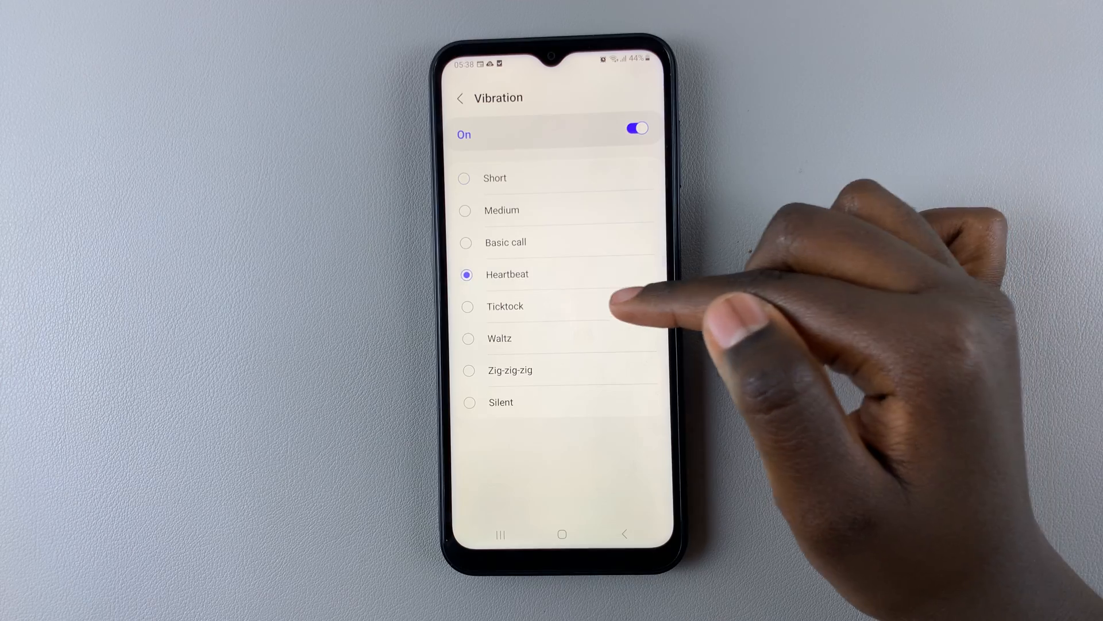
{"action": "left_click", "coordinate": [499, 338]}
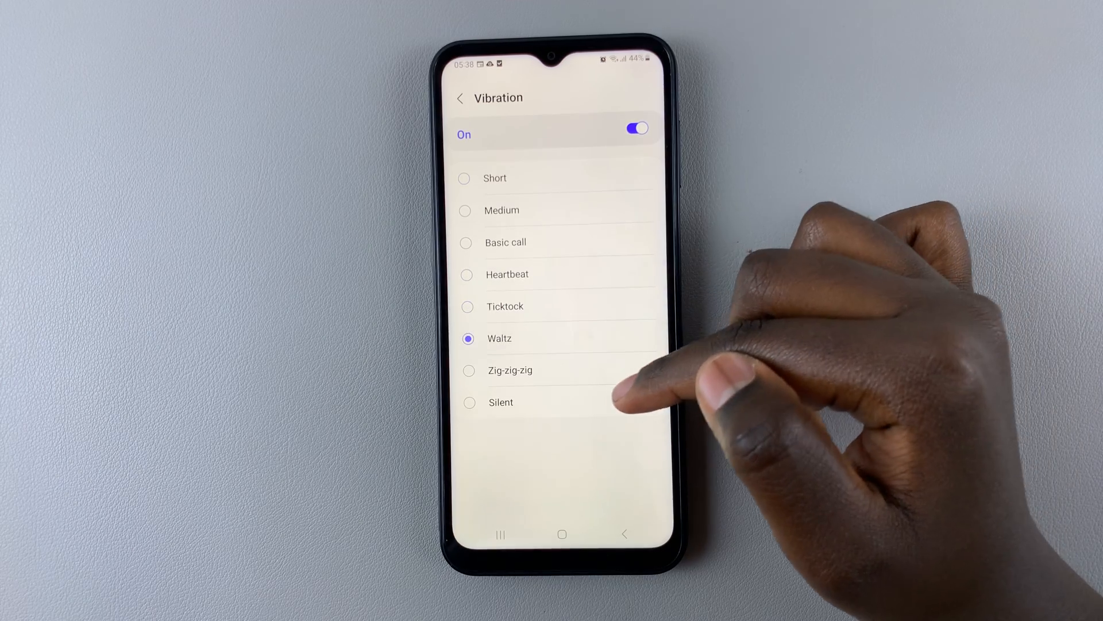
{"action": "left_click", "coordinate": [470, 402]}
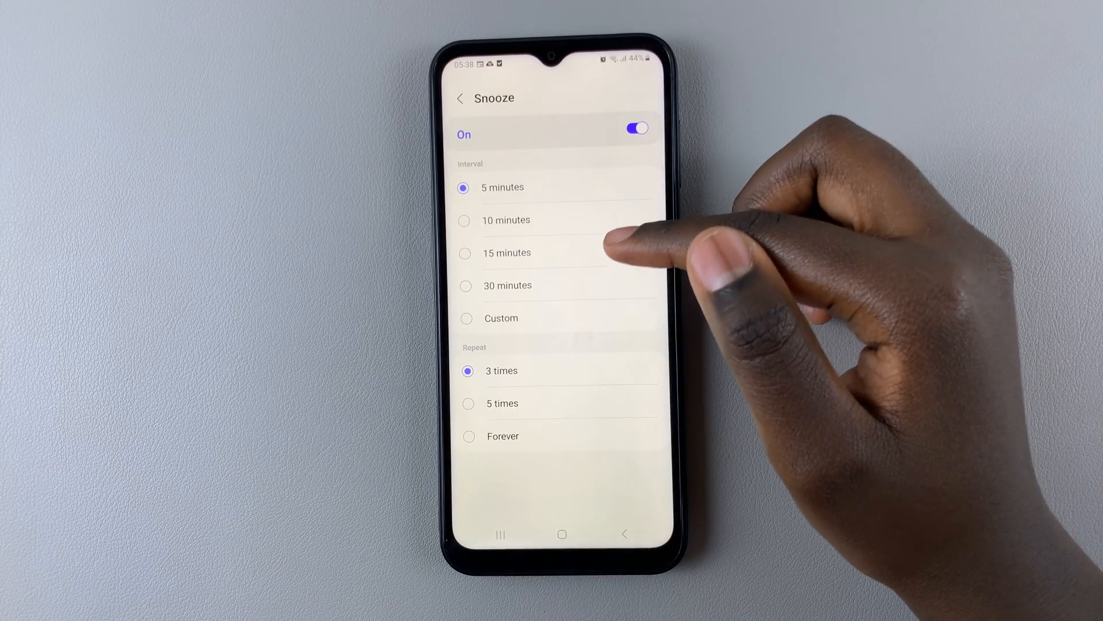
Choose a custom snooze of 8 minutes repeating 5 times, then leave snooze settings
{"action": "left_click", "coordinate": [501, 318]}
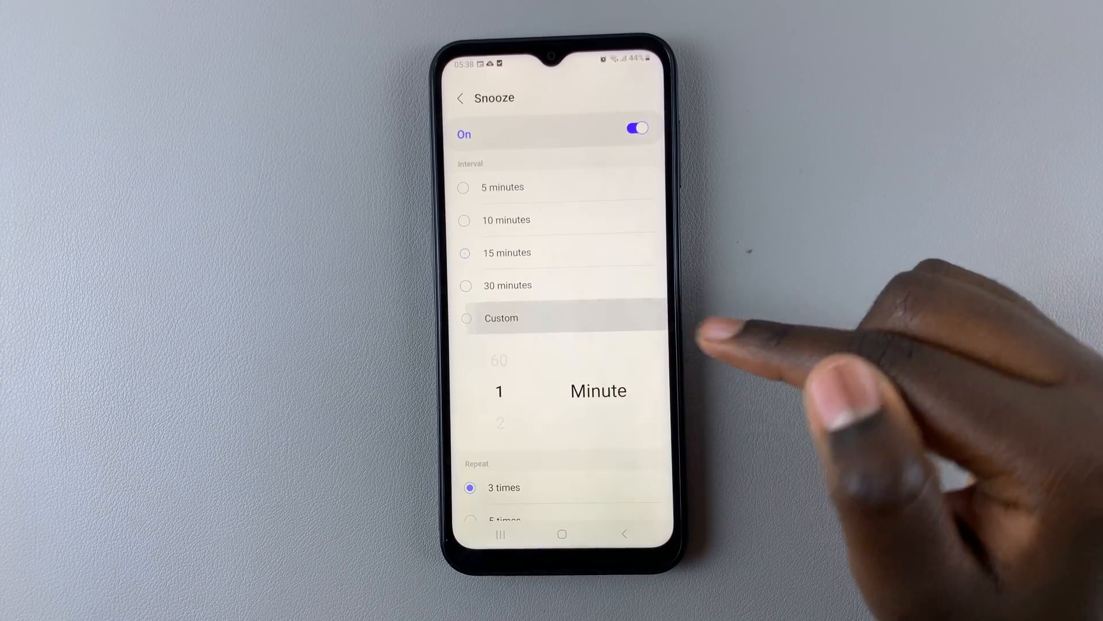
{"action": "left_click", "coordinate": [466, 317]}
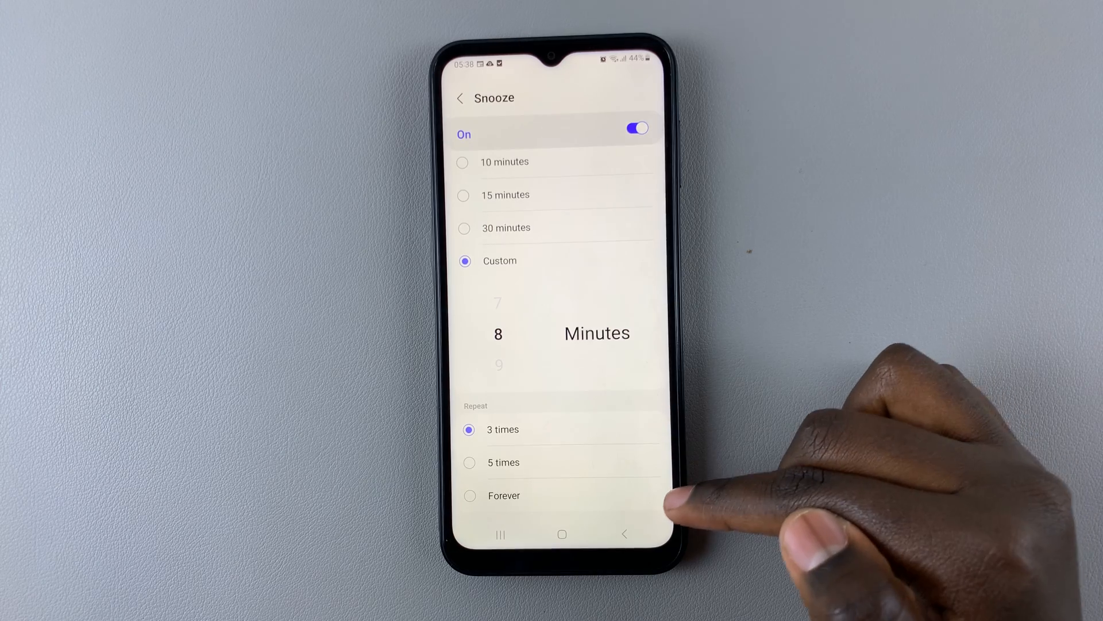
{"action": "left_click", "coordinate": [501, 462]}
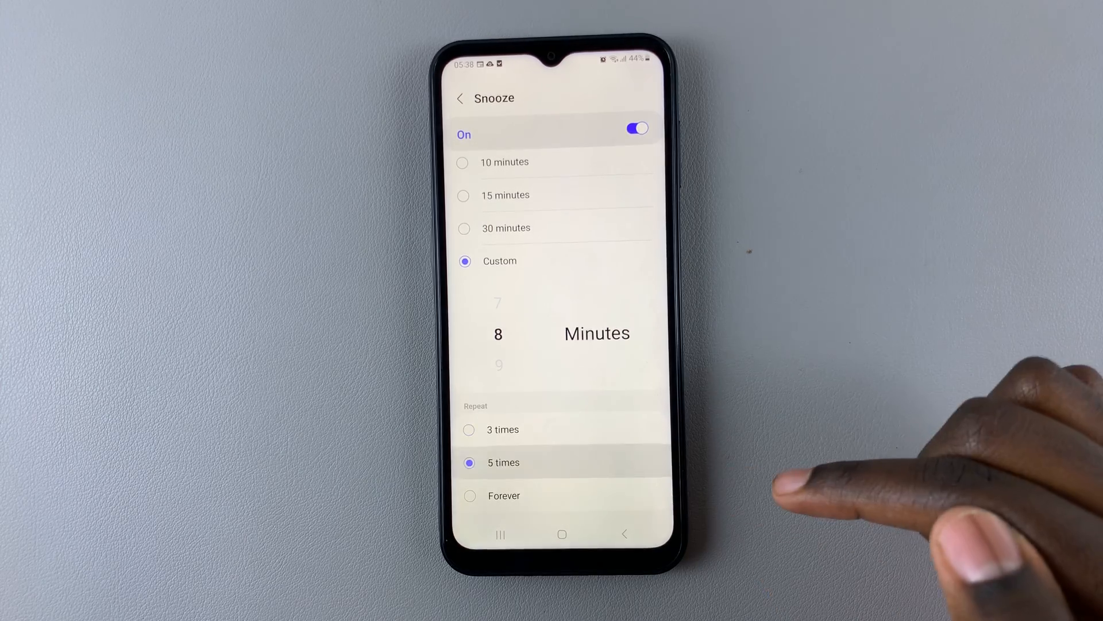
{"action": "left_click", "coordinate": [461, 98]}
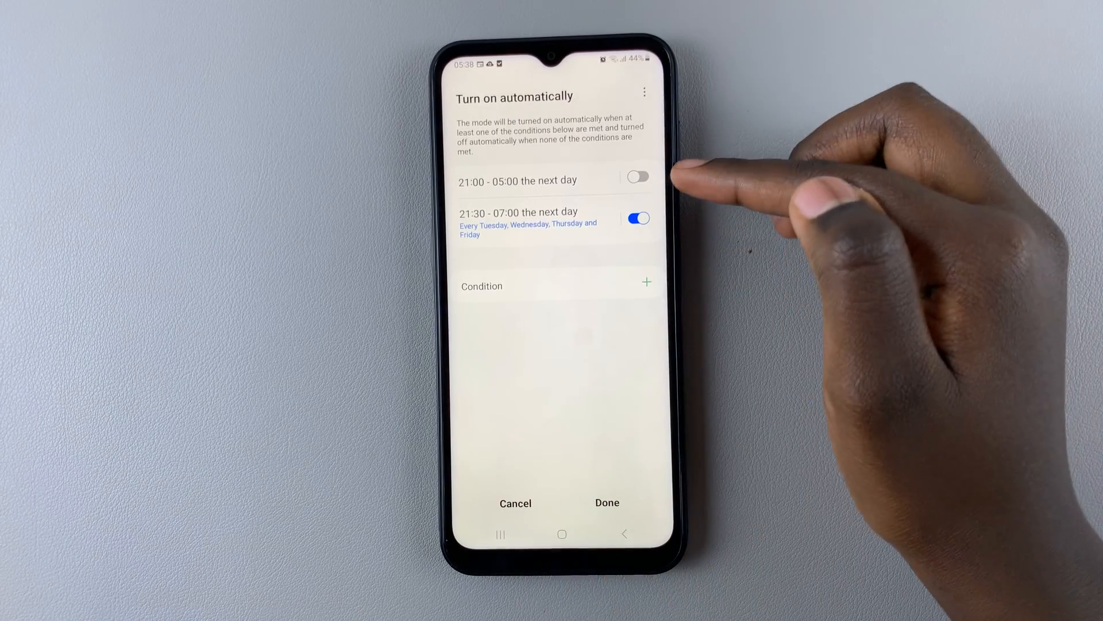
{"action": "mouse_move", "coordinate": [637, 219]}
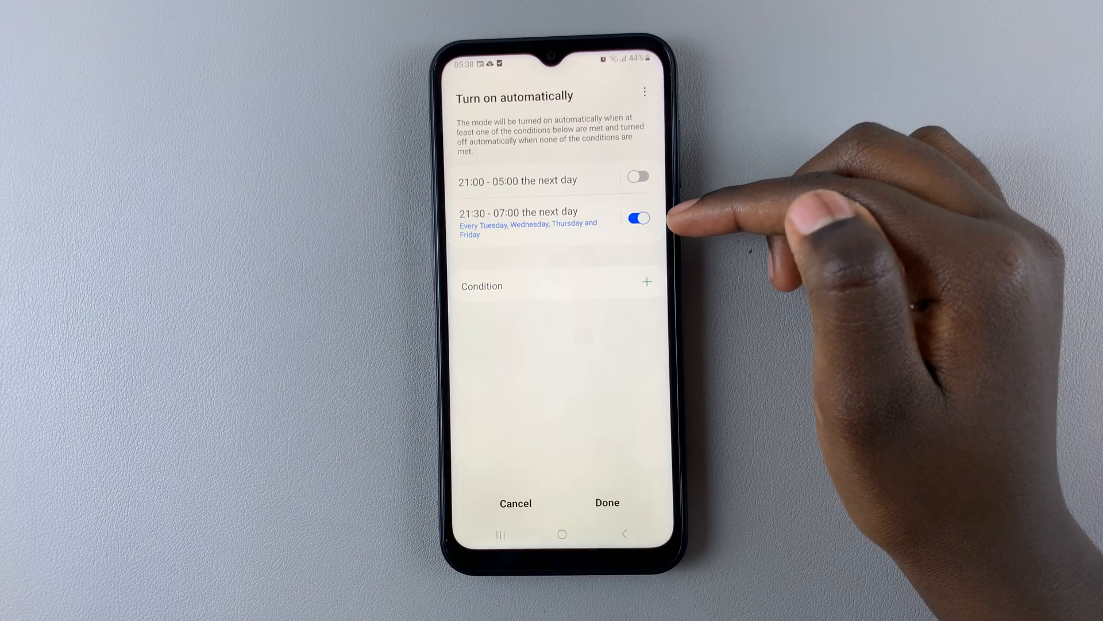
{"action": "mouse_move", "coordinate": [669, 219]}
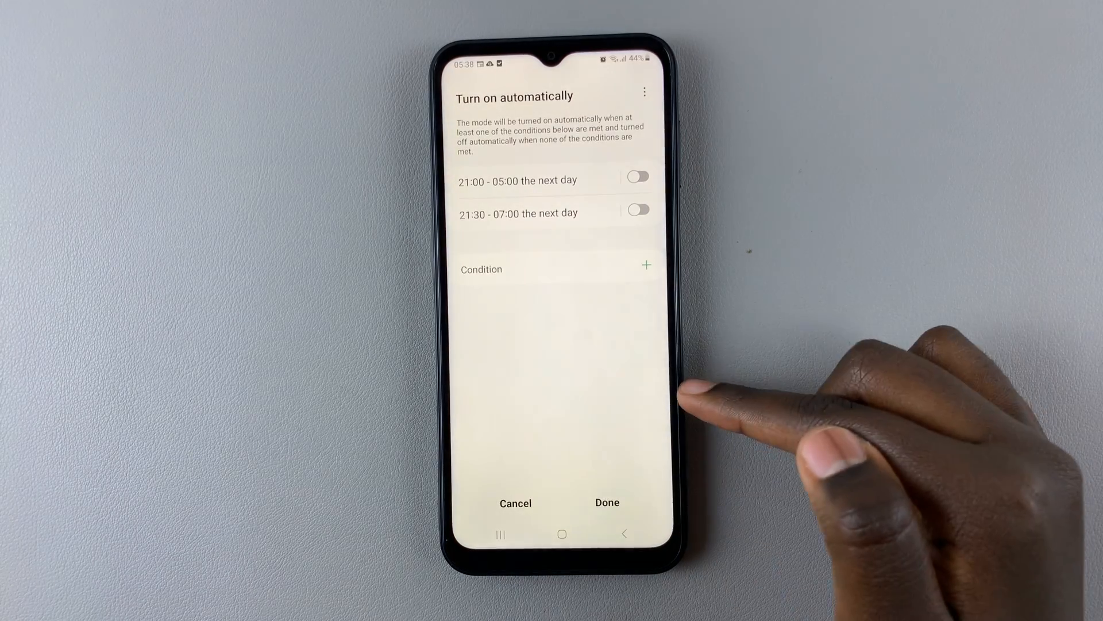
Enable the 21:00–05:00 Sunday, Monday, Saturday schedule and confirm with Done
{"action": "left_click", "coordinate": [636, 176]}
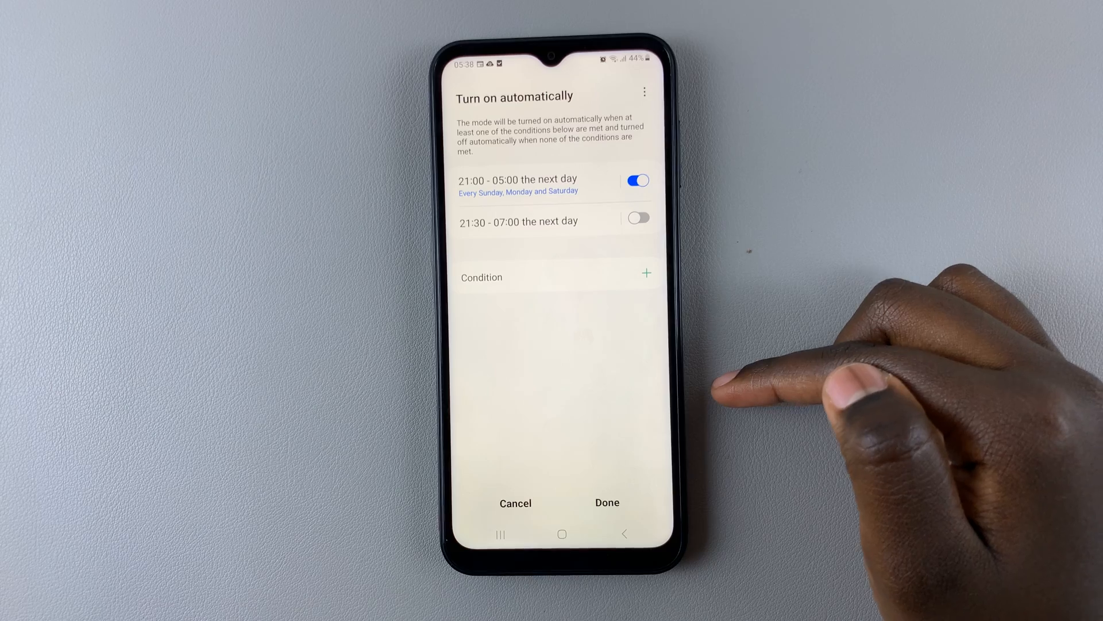
{"action": "left_click", "coordinate": [605, 502]}
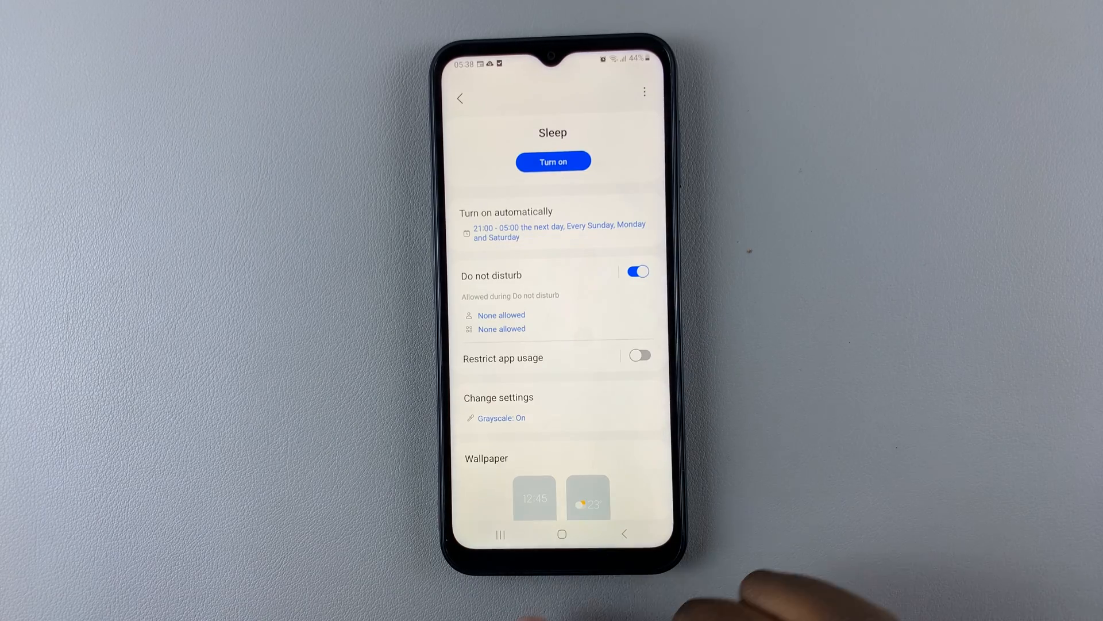